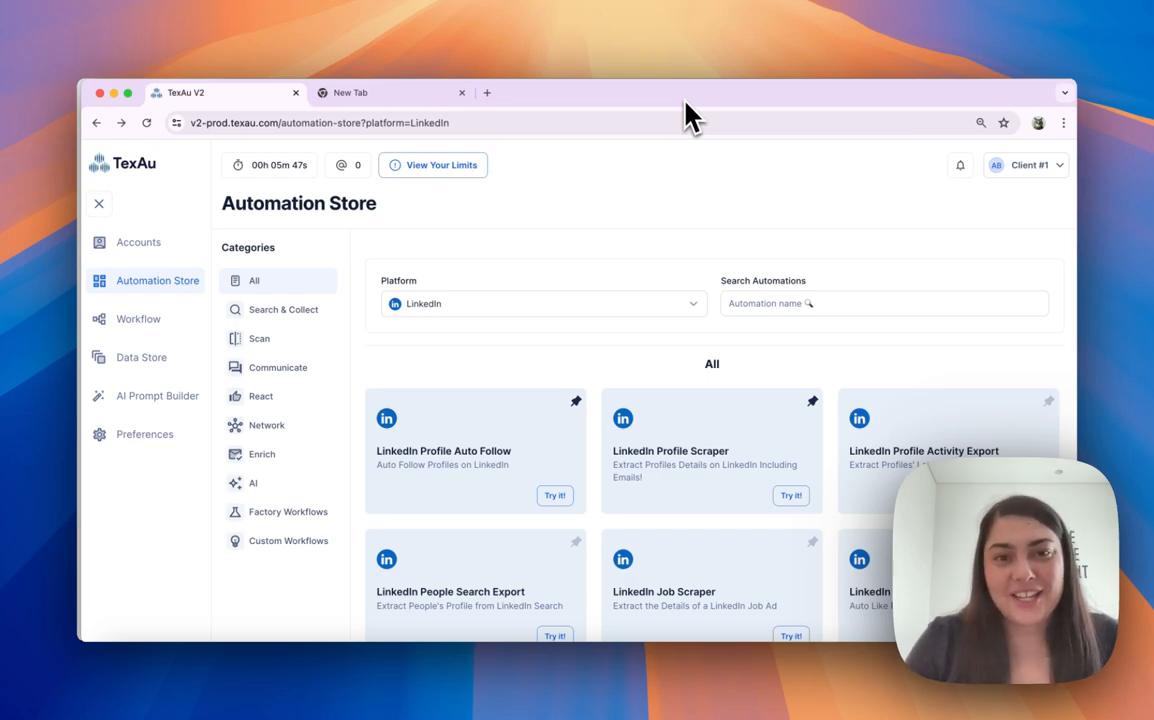
mouse_move(366, 332)
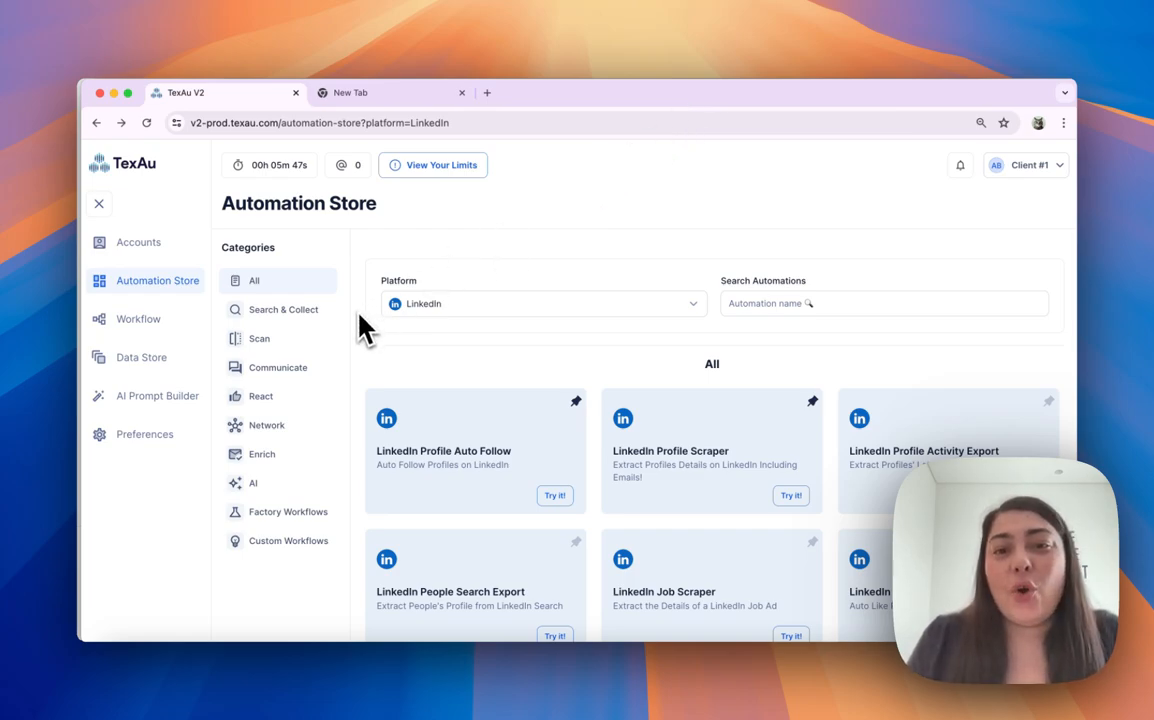
mouse_move(392, 520)
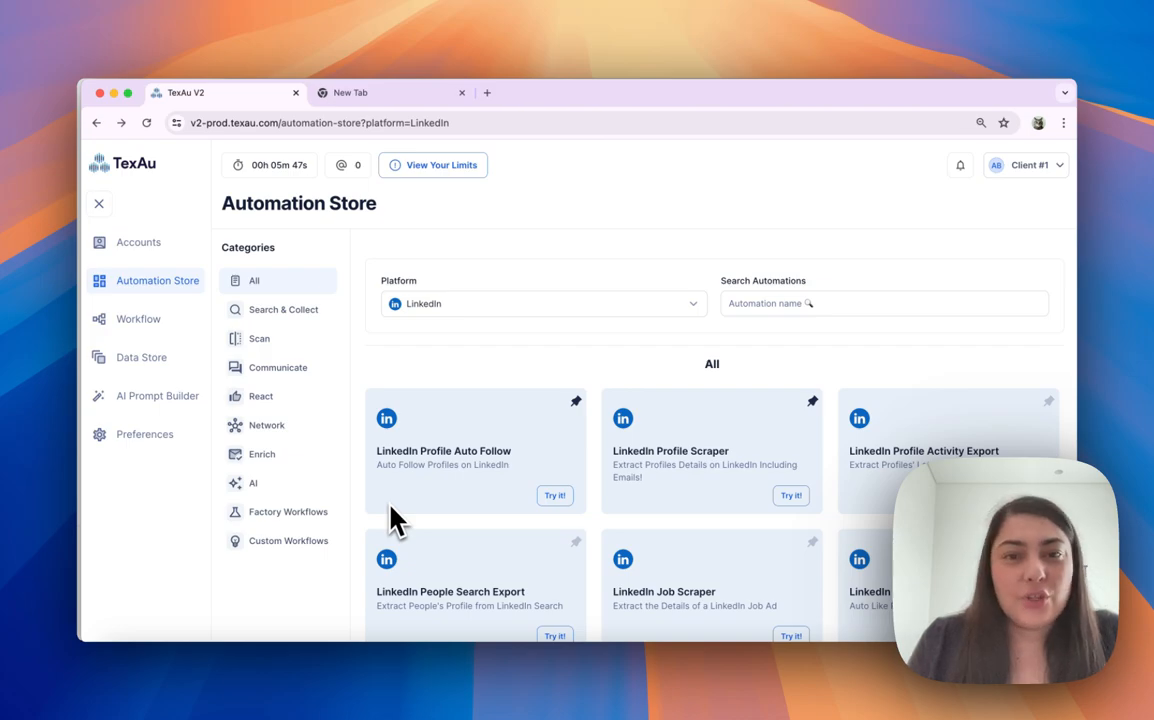
Step: Start the LinkedIn Profile Auto Follow automation, reaching the input source choice
left_click(556, 496)
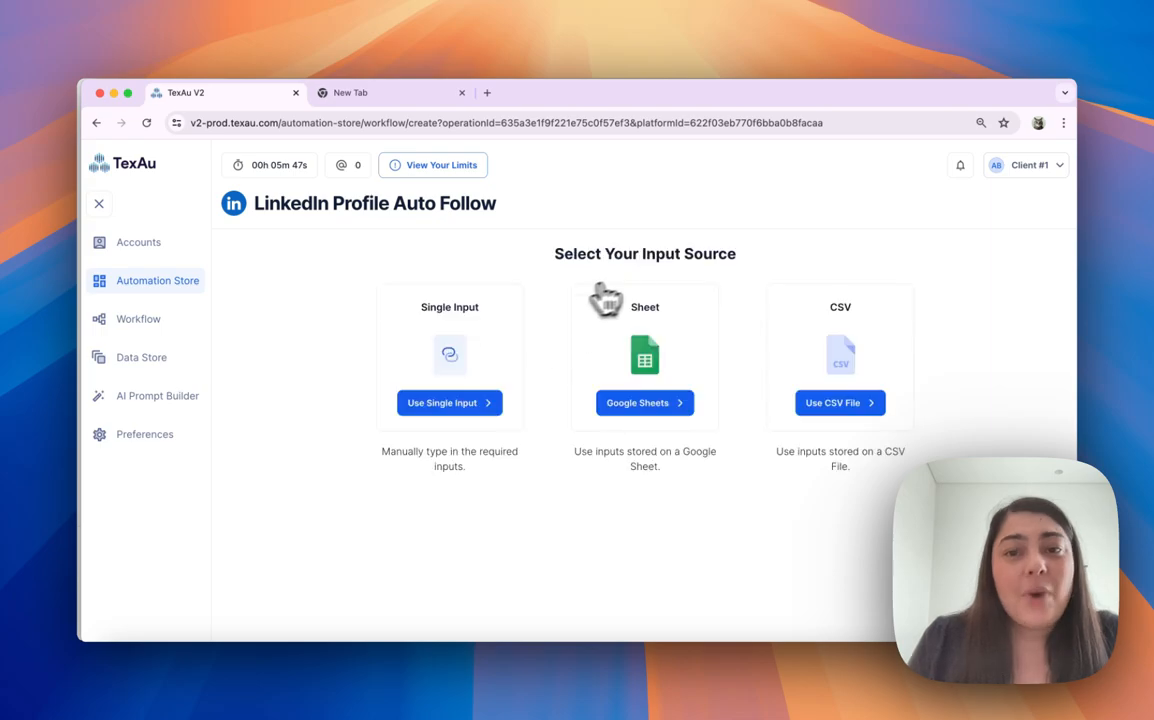
mouse_move(664, 262)
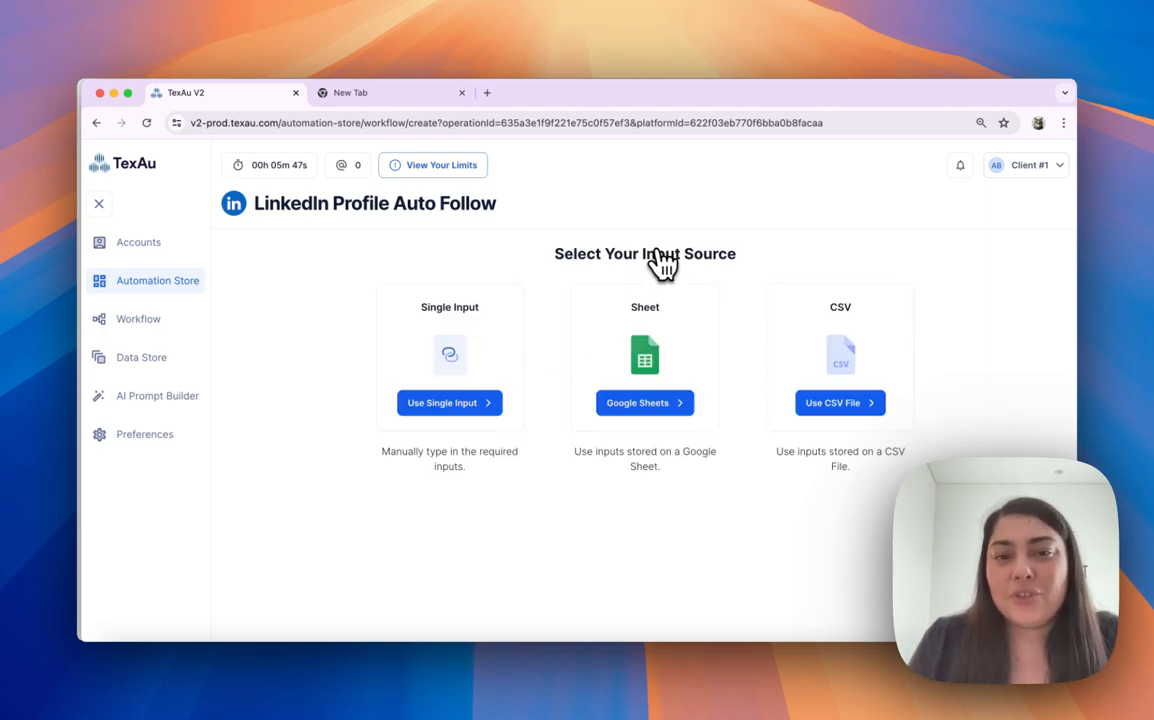
mouse_move(796, 350)
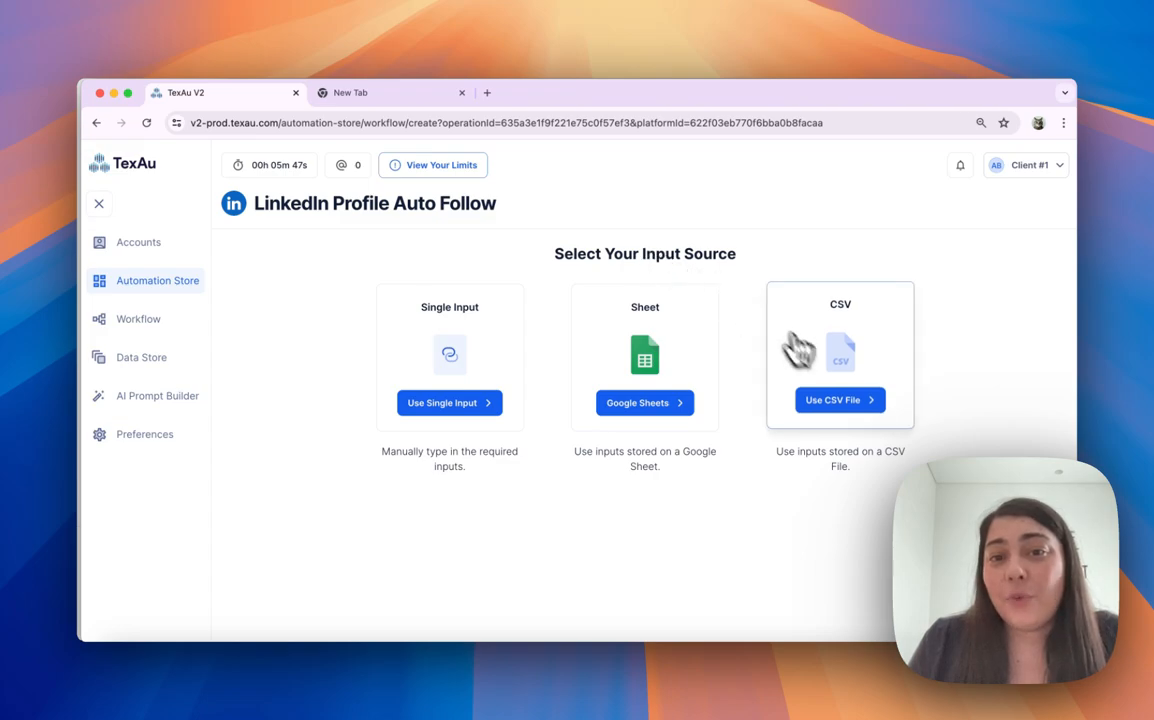
Step: Choose Use CSV File as the input source and bring up the Sample CSV folder in Finder
left_click(840, 400)
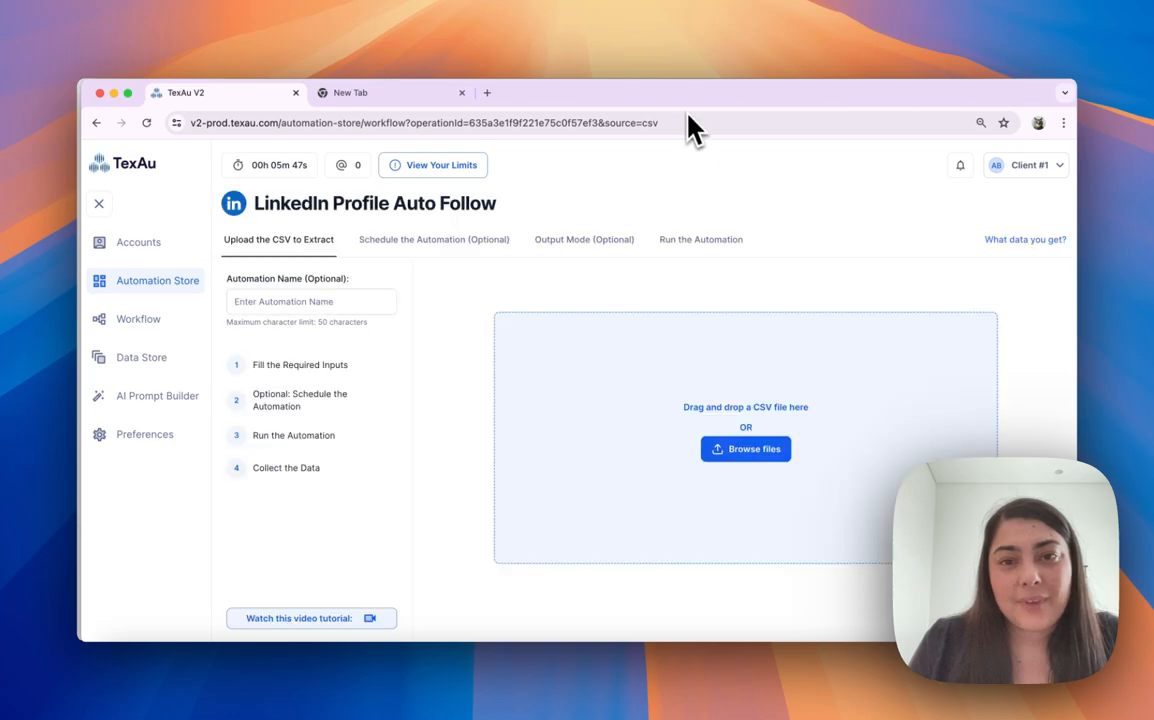
mouse_move(722, 336)
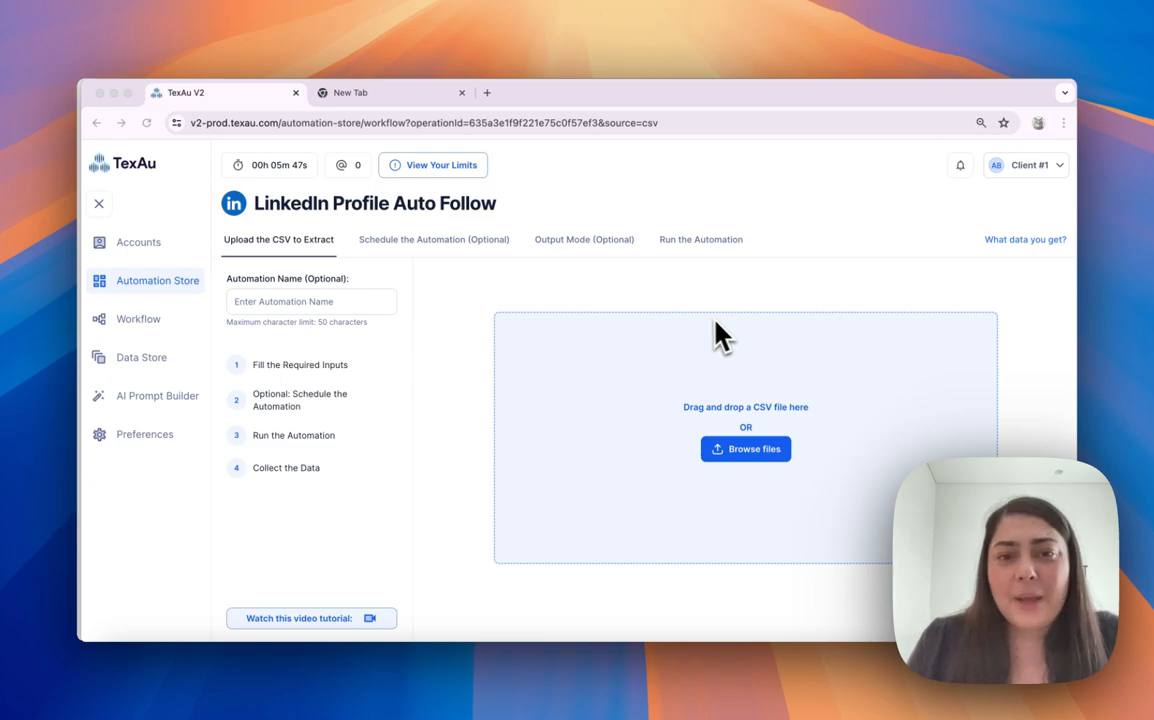
mouse_move(648, 312)
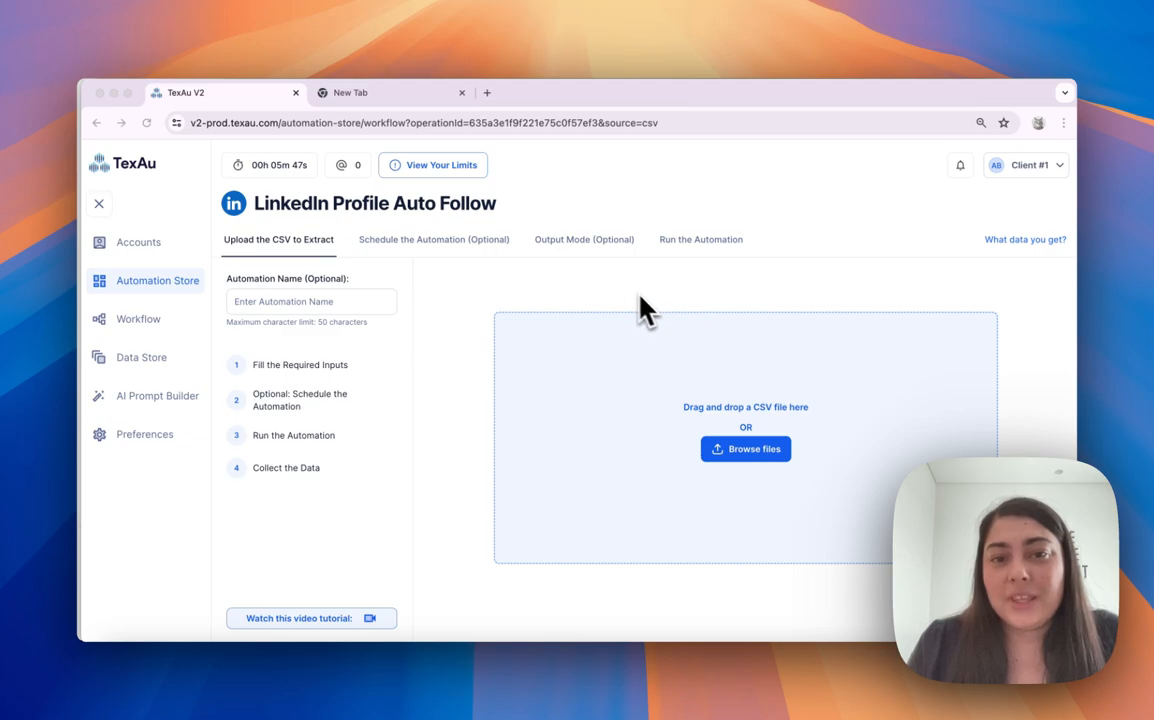
mouse_move(532, 268)
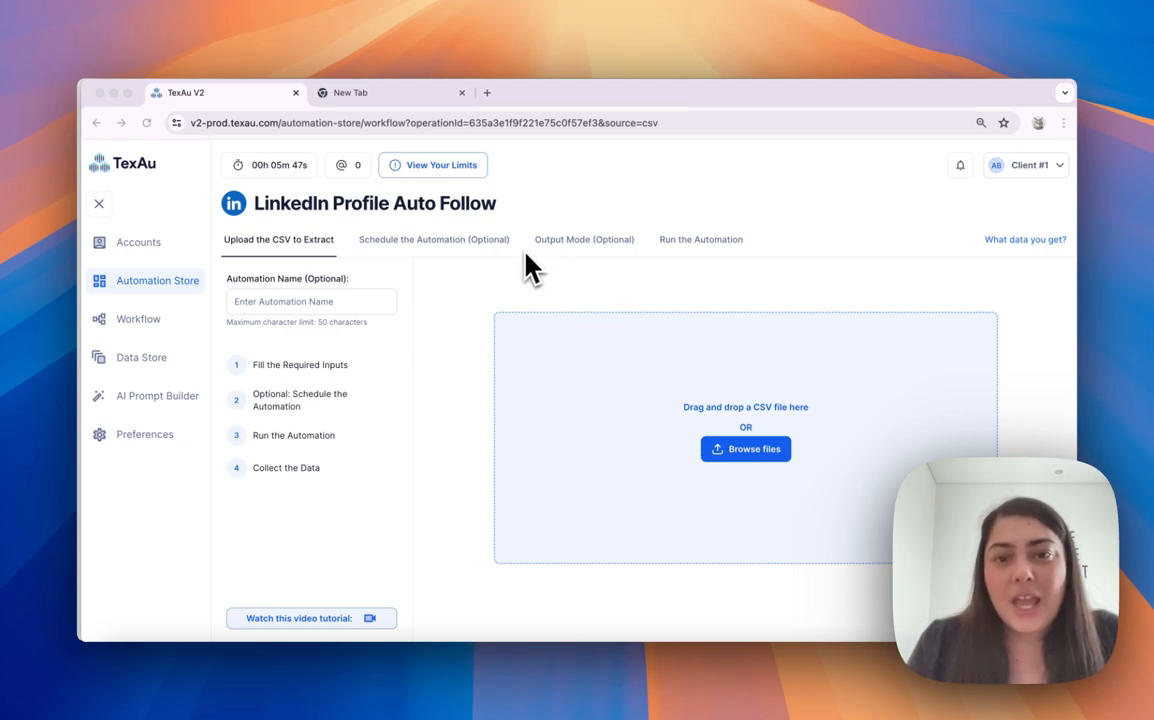
mouse_move(120, 696)
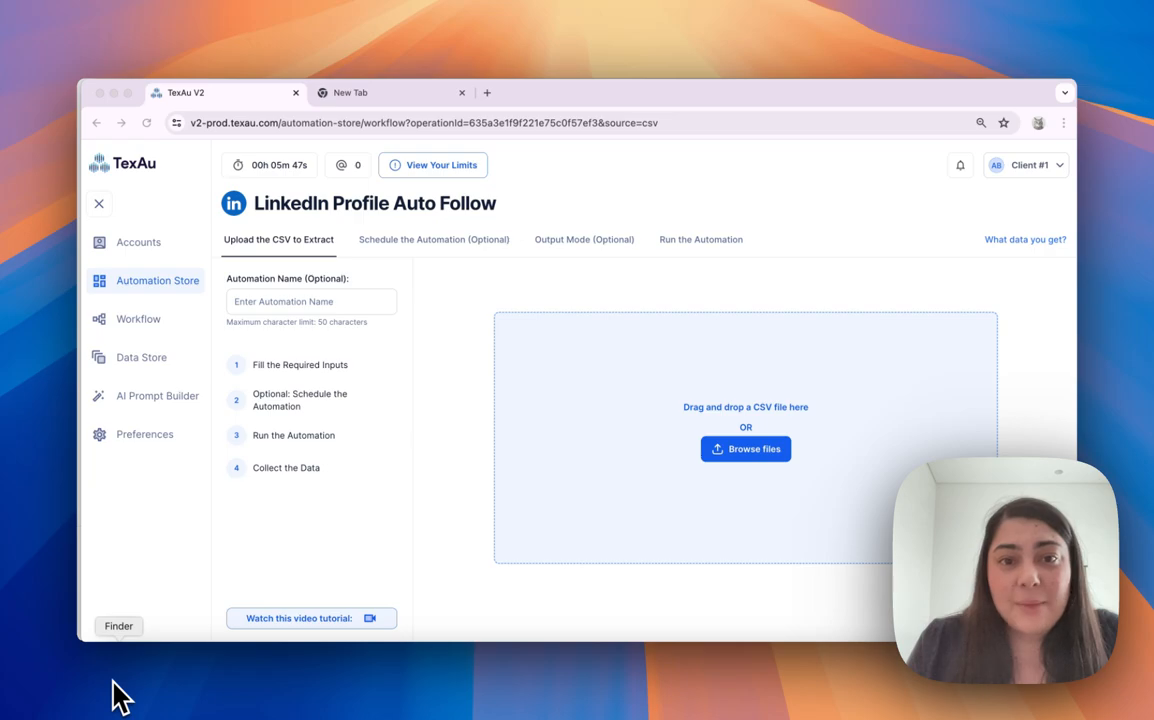
left_click(744, 448)
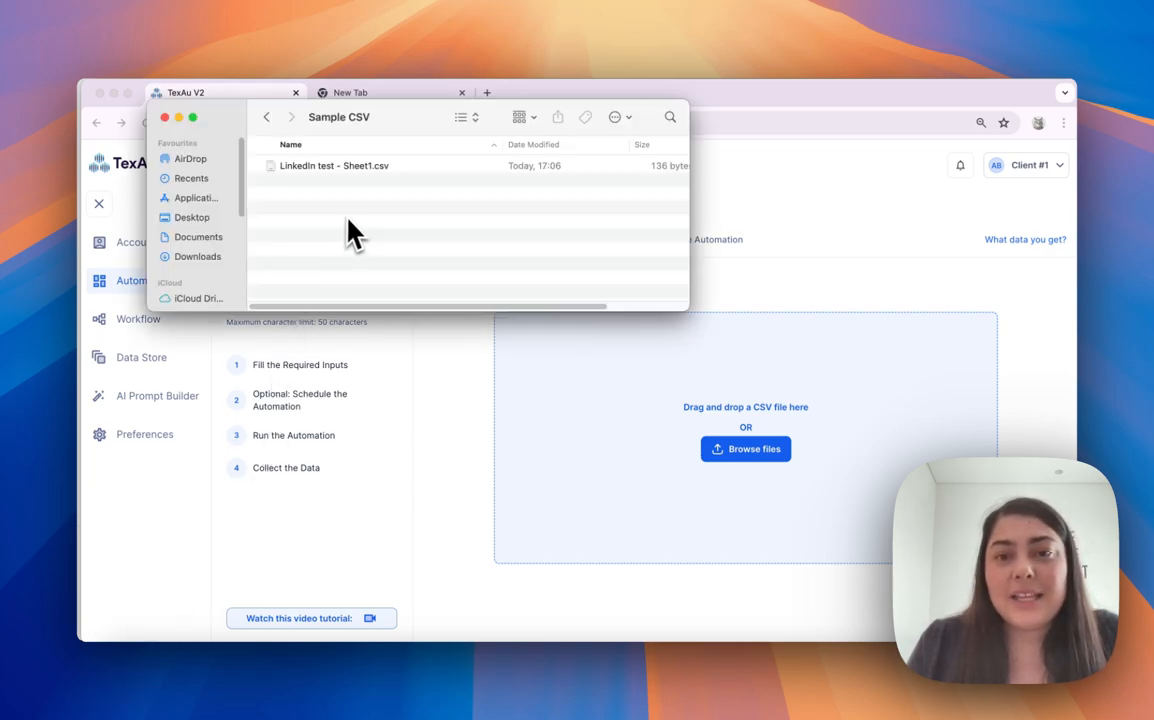
mouse_move(332, 184)
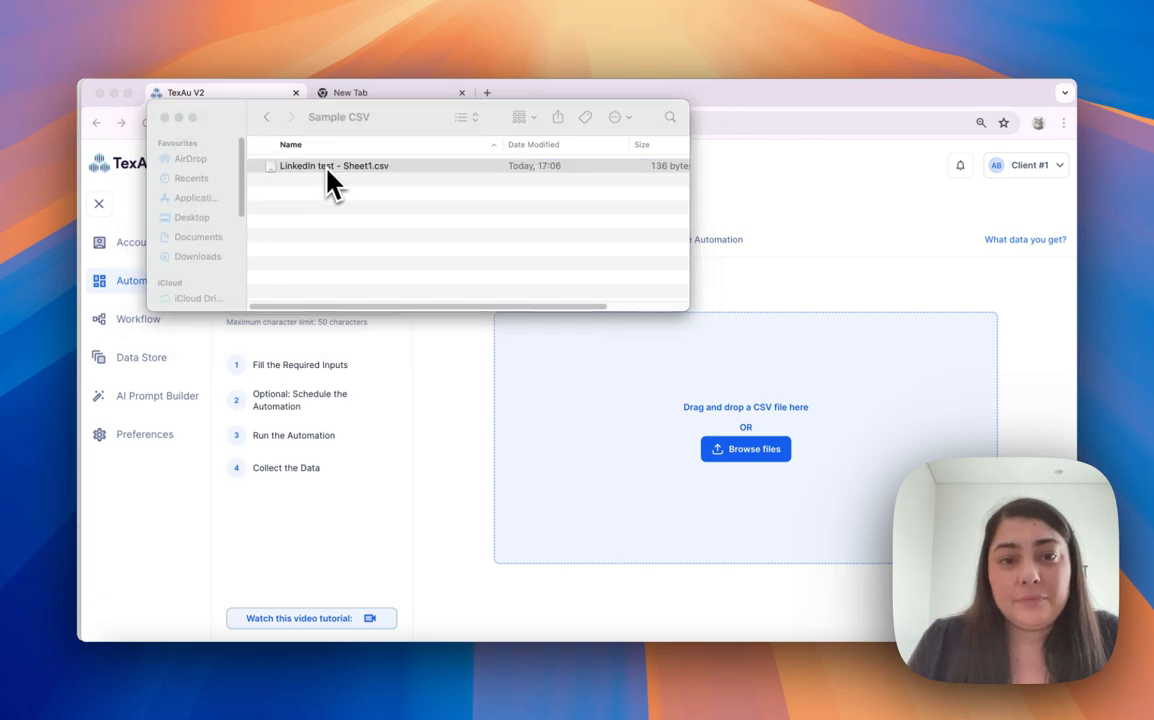
double_click(304, 164)
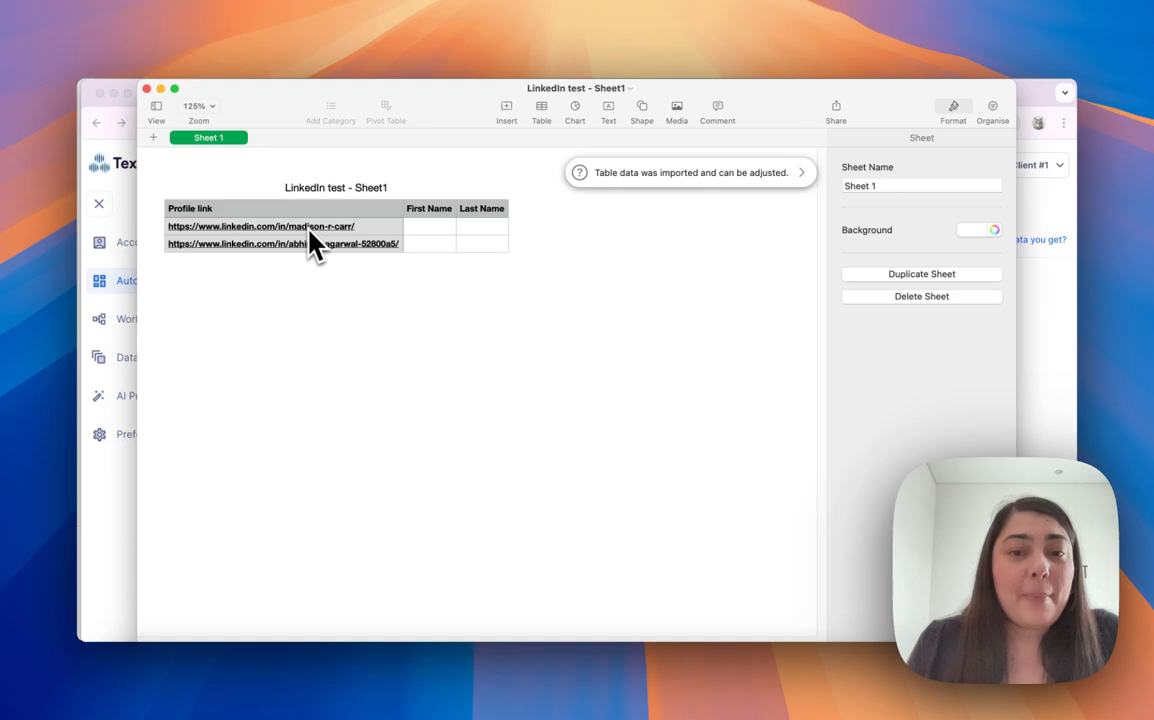
mouse_move(304, 224)
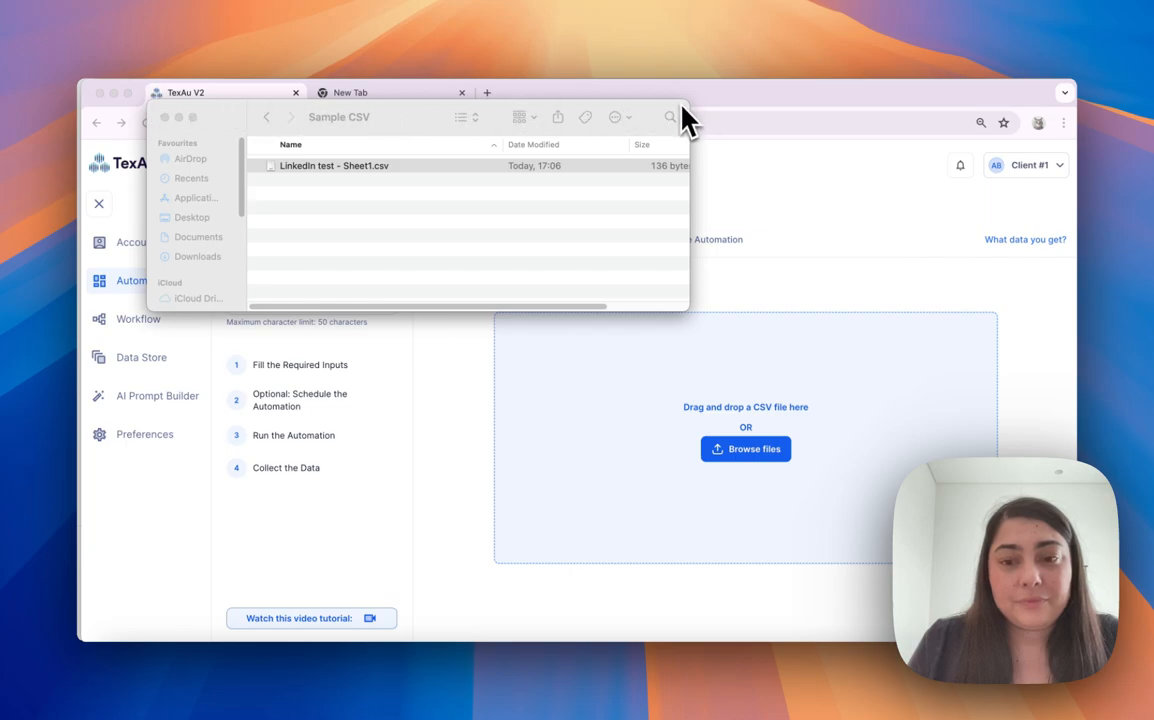
mouse_move(780, 470)
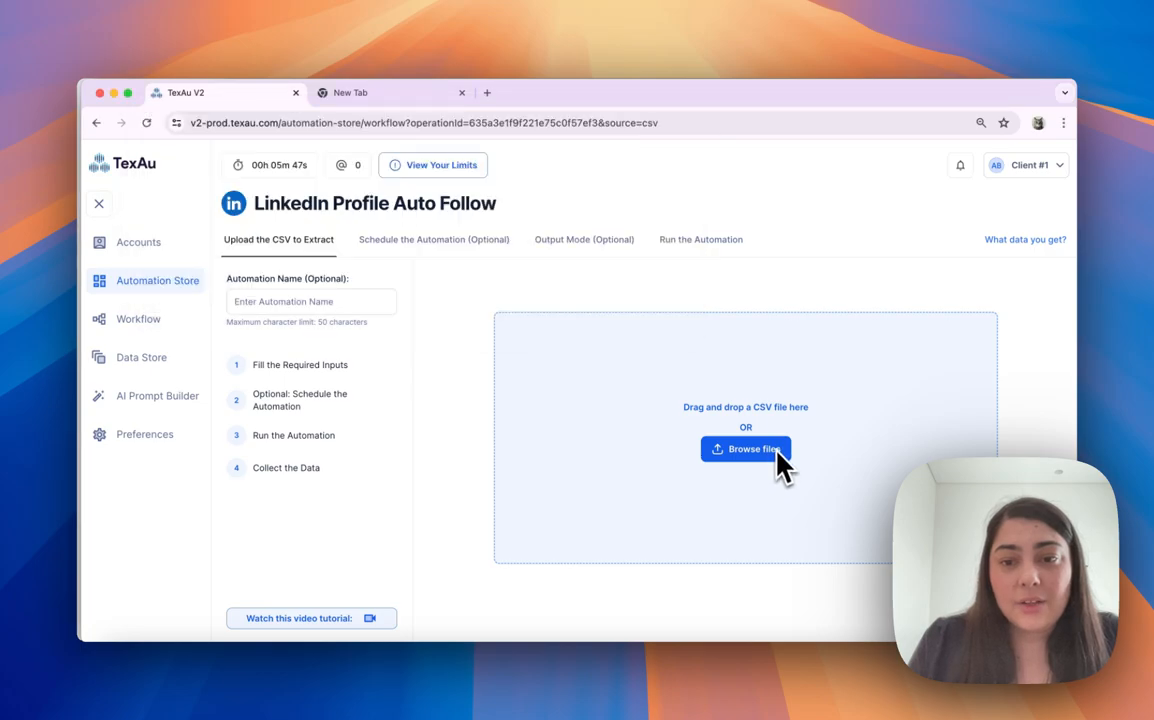
mouse_move(816, 452)
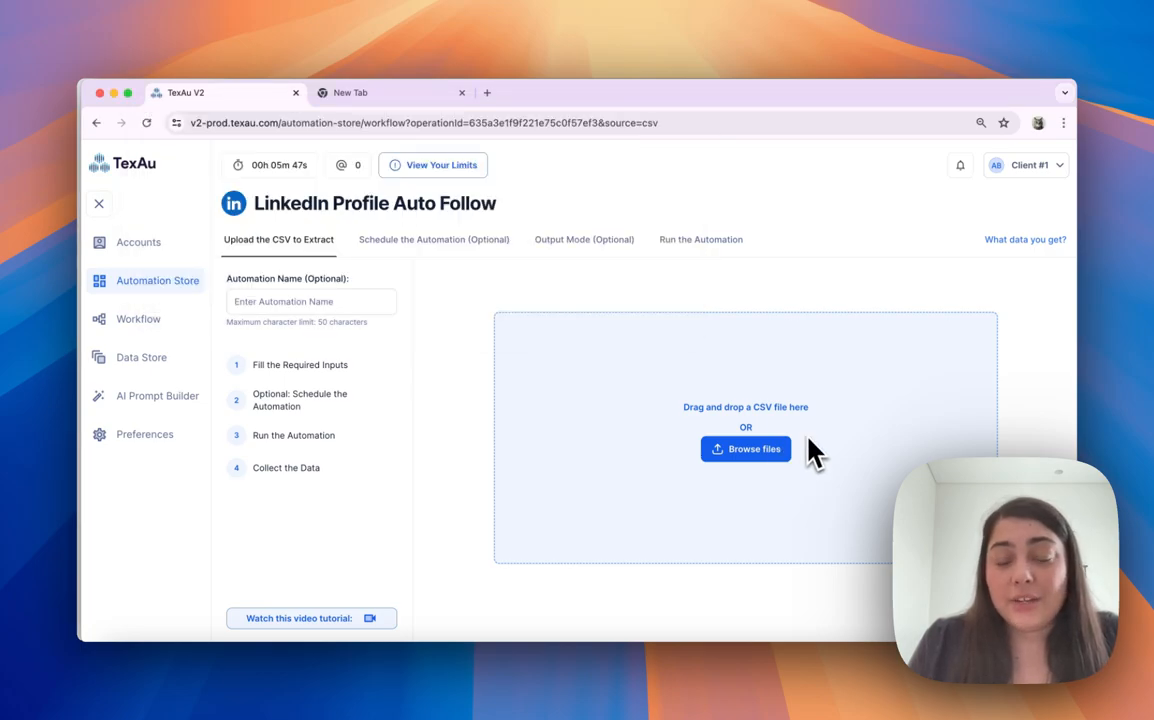
mouse_move(140, 684)
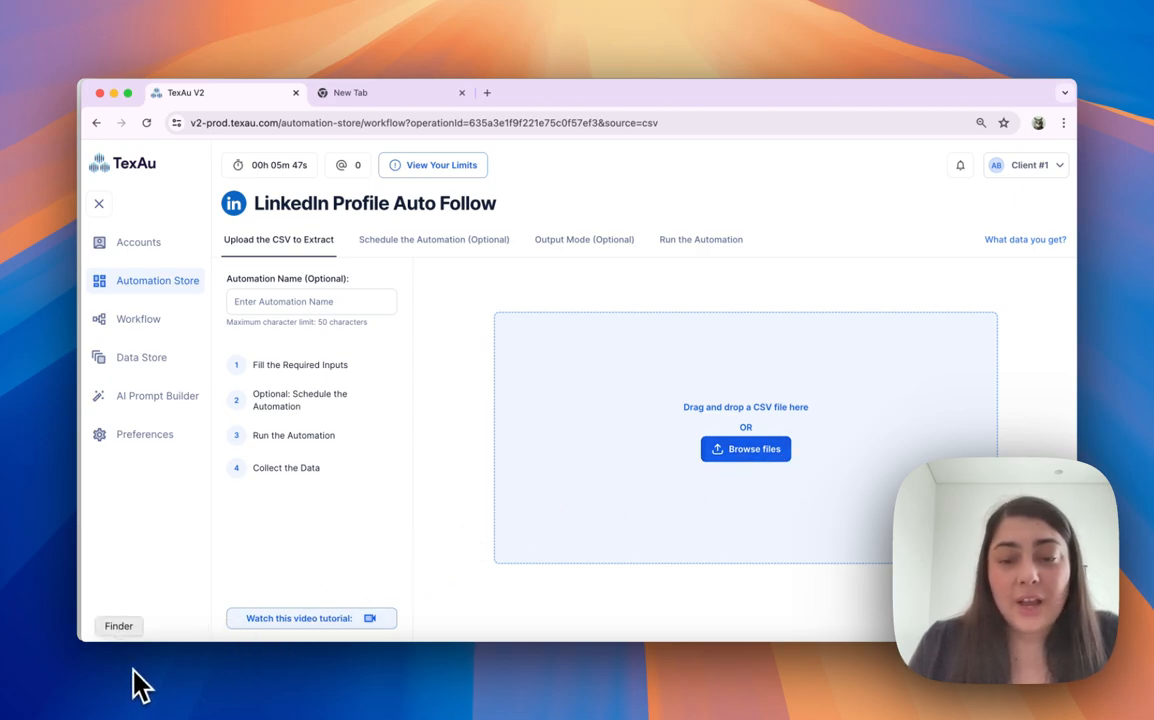
Step: Drag LinkedIn test - Sheet1.csv from Finder onto the TexAu upload area
left_click(744, 448)
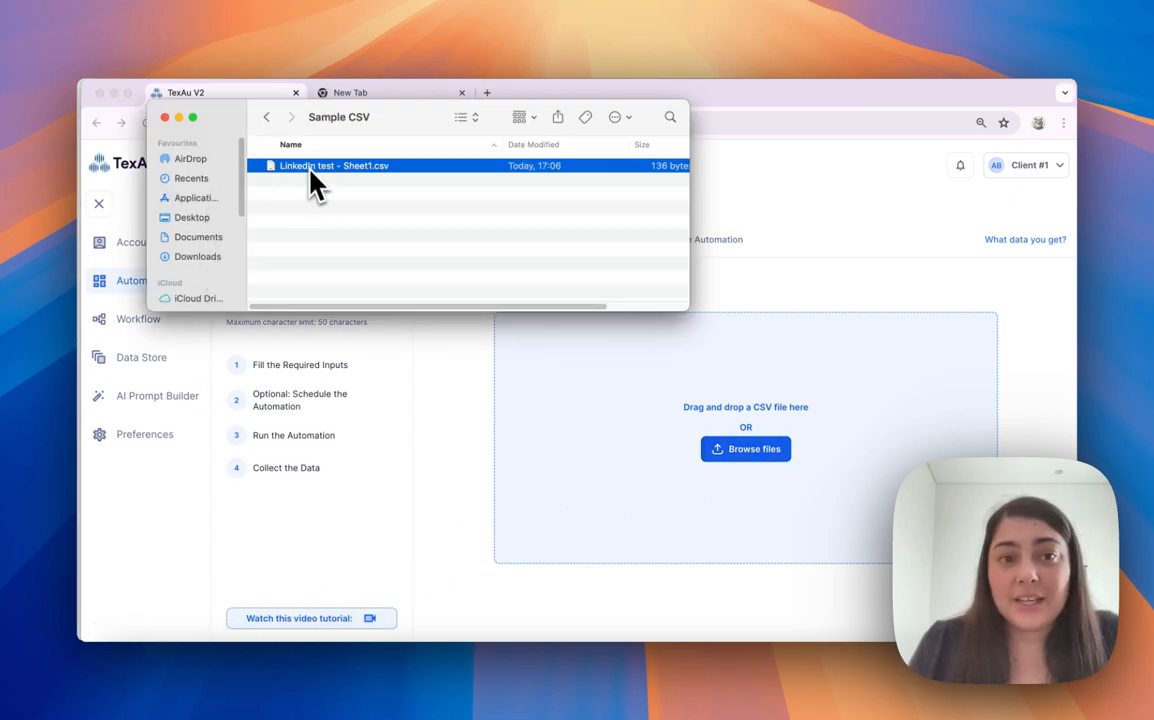
left_click_drag(332, 164, 860, 486)
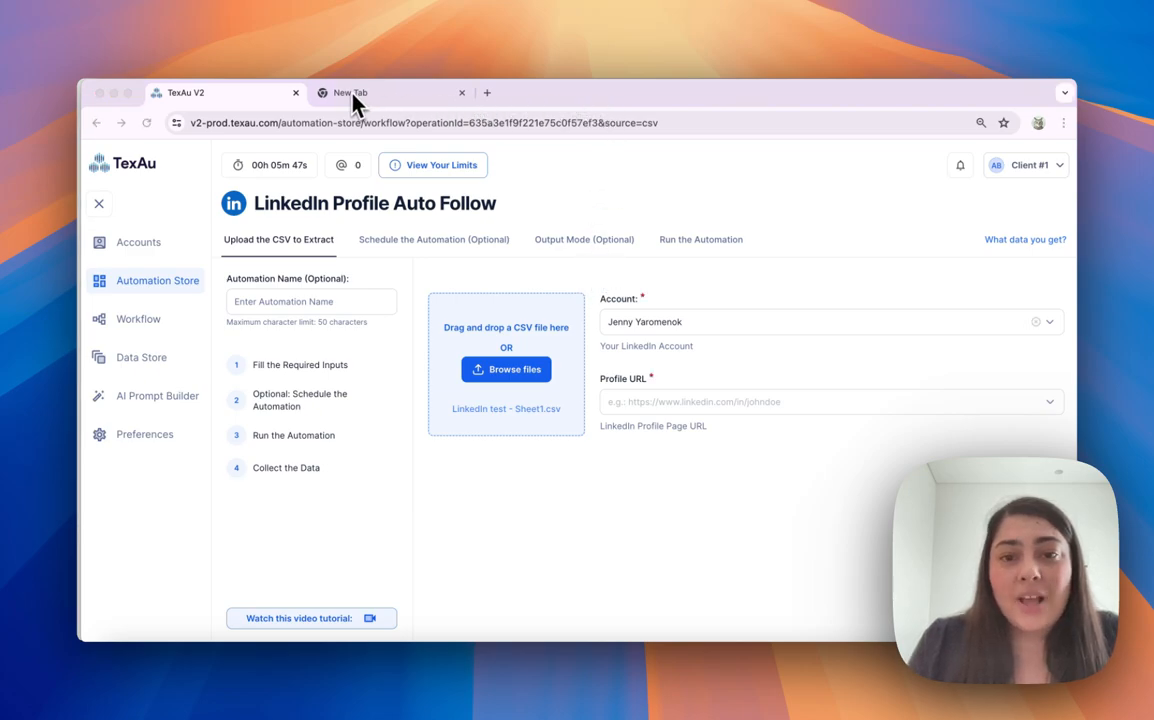
mouse_move(600, 316)
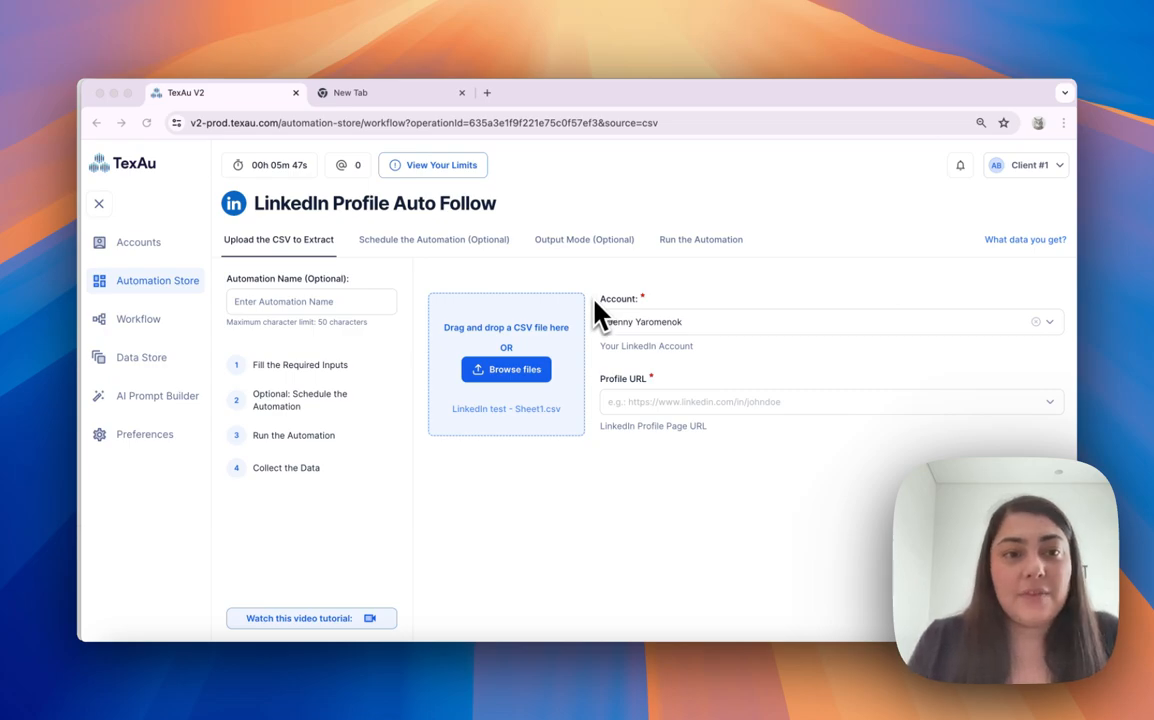
mouse_move(344, 120)
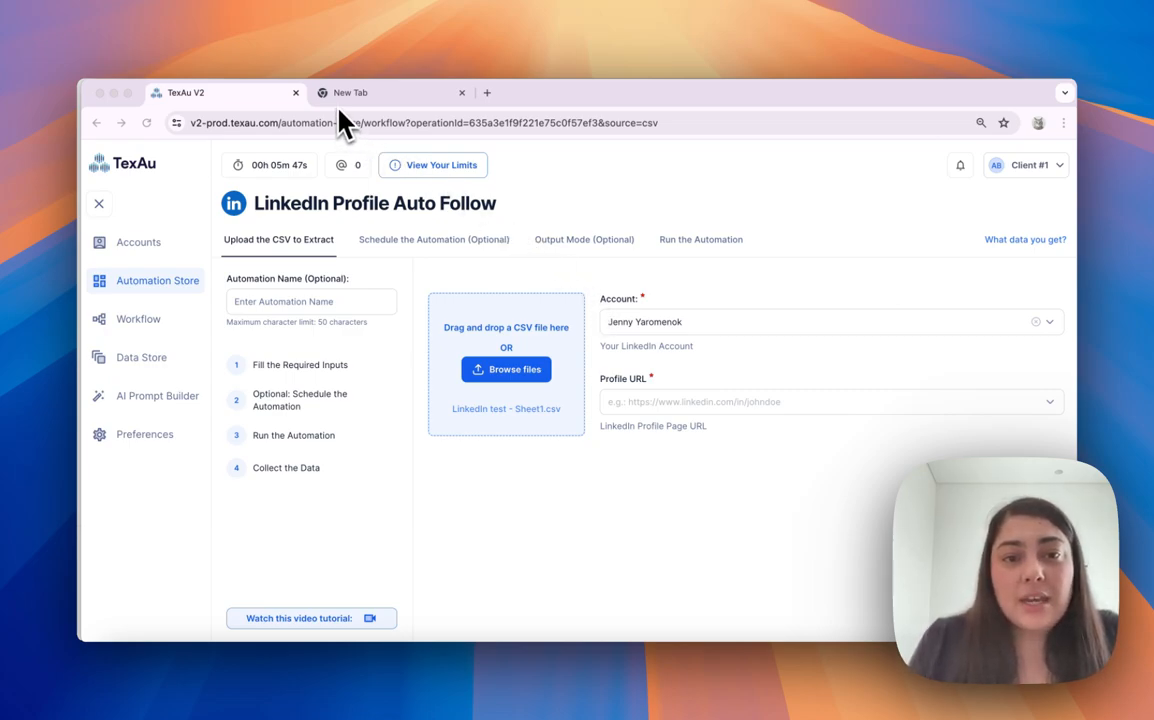
mouse_move(338, 124)
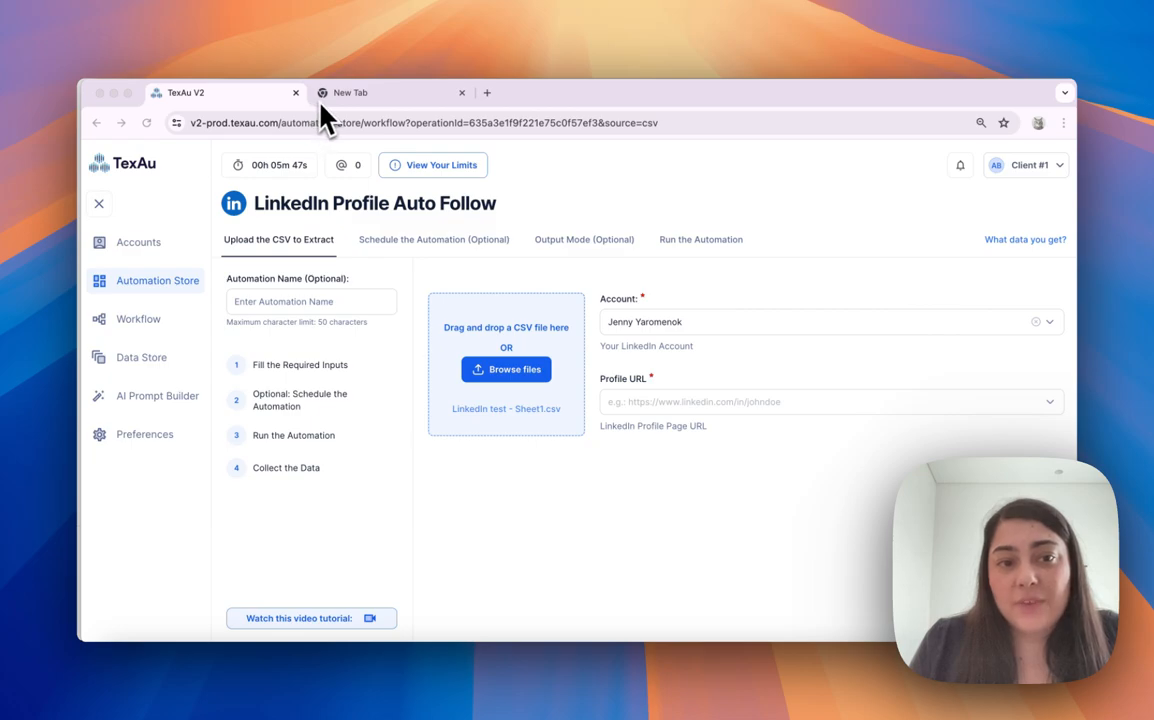
mouse_move(644, 360)
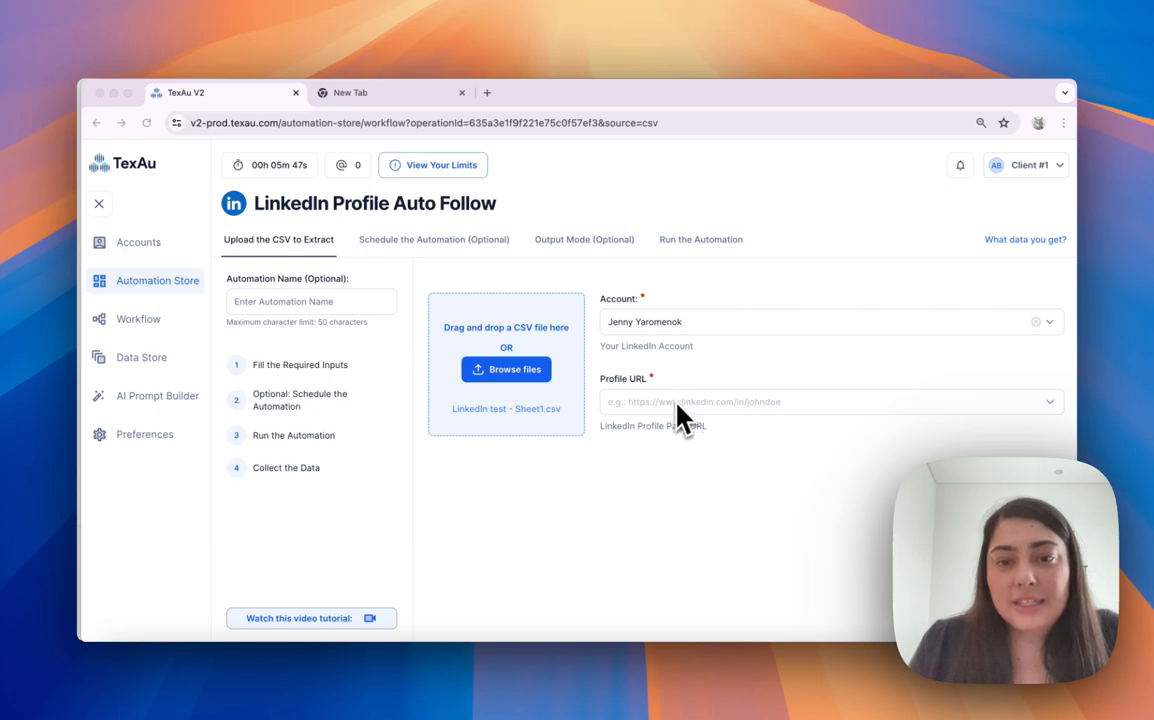
mouse_move(638, 404)
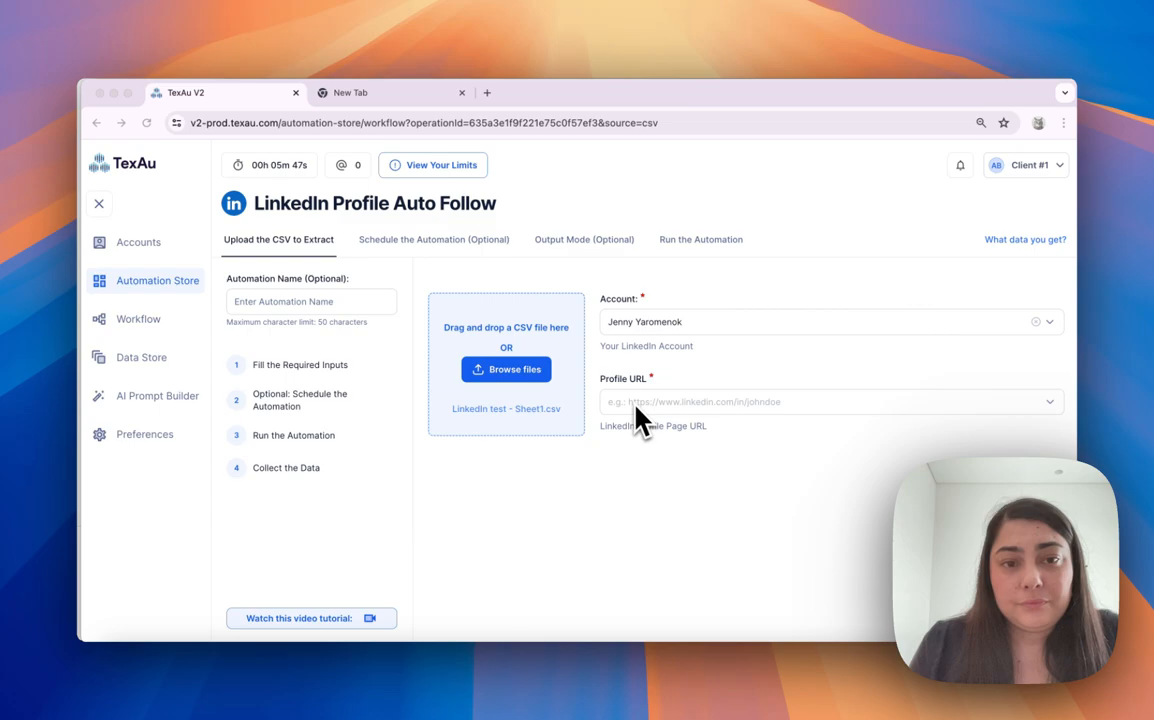
Step: Show the CSV columns (Profile link, First Name, Last Name) for the Profile URL input
left_click(800, 400)
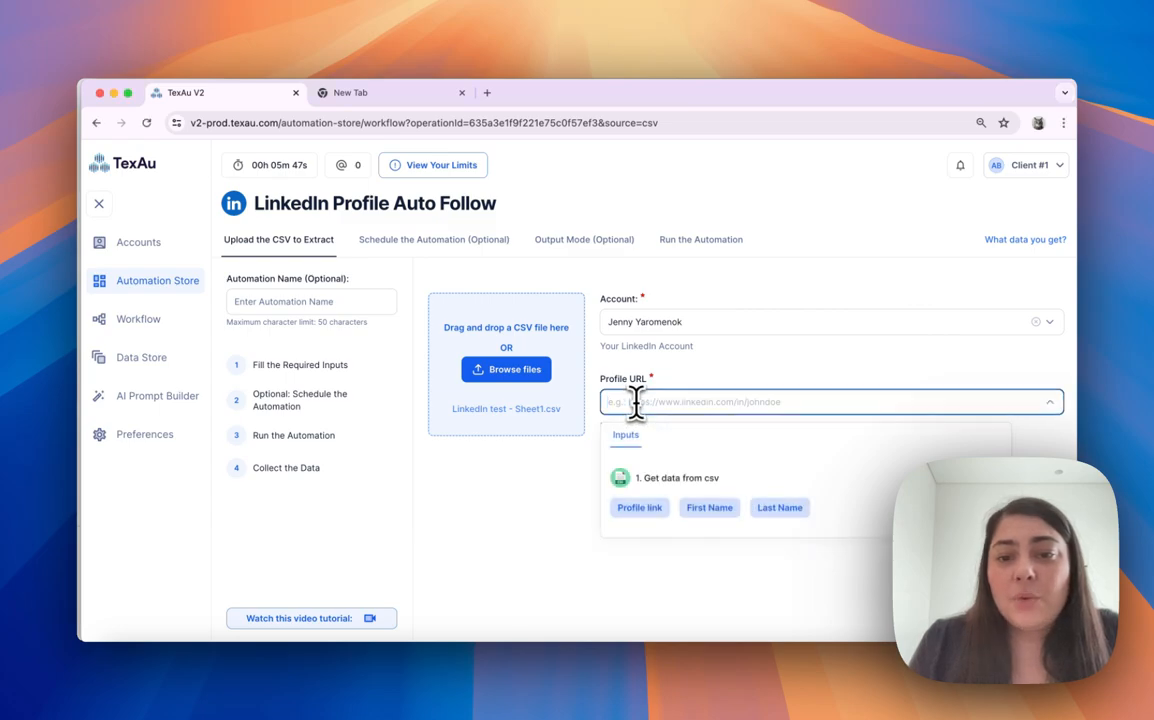
mouse_move(640, 520)
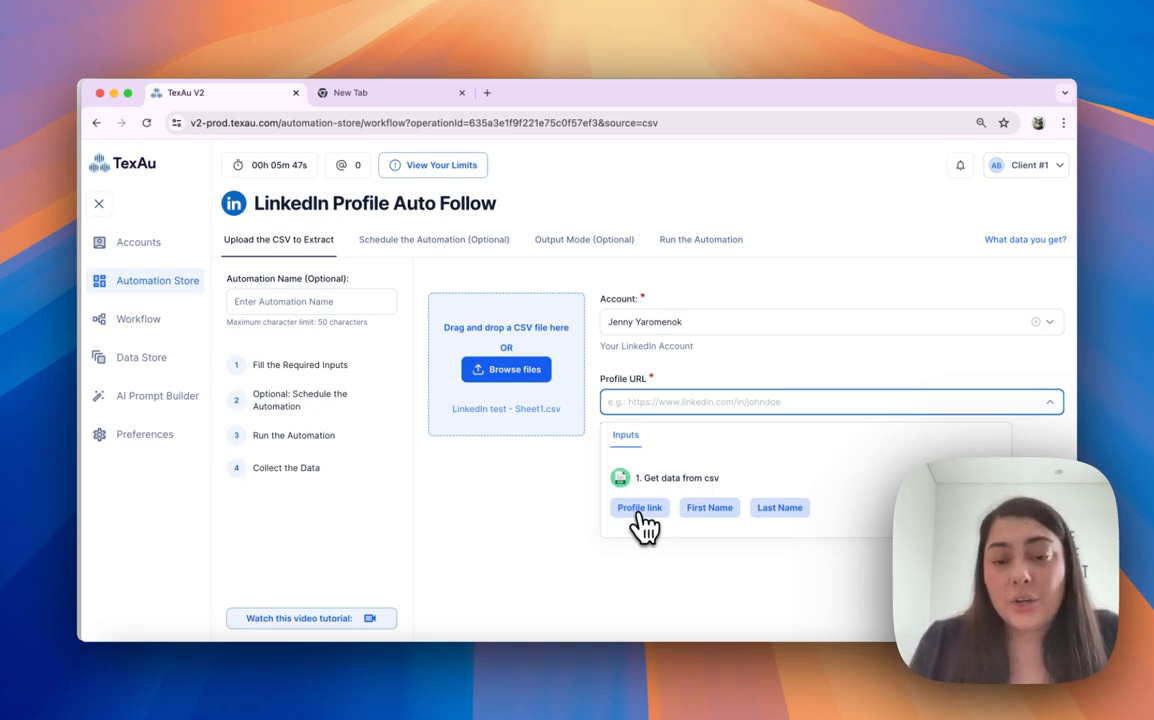
Step: Map Profile URL to the Profile link column and continue toward running the automation
left_click(640, 508)
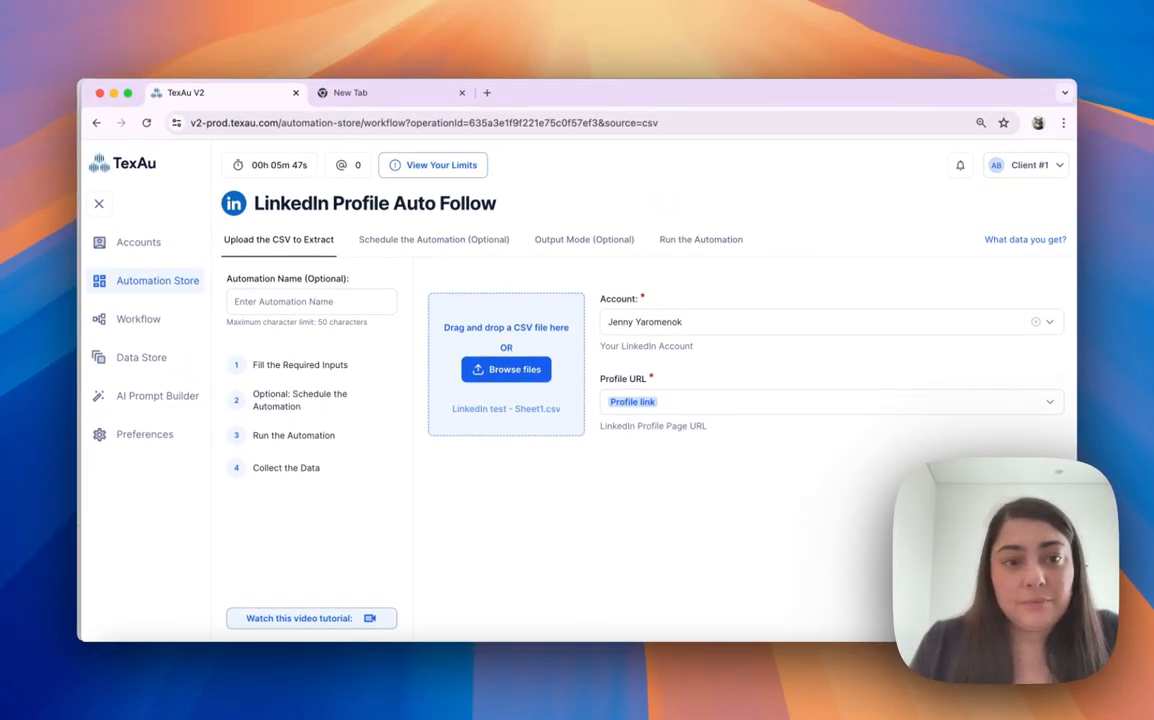
left_click(700, 240)
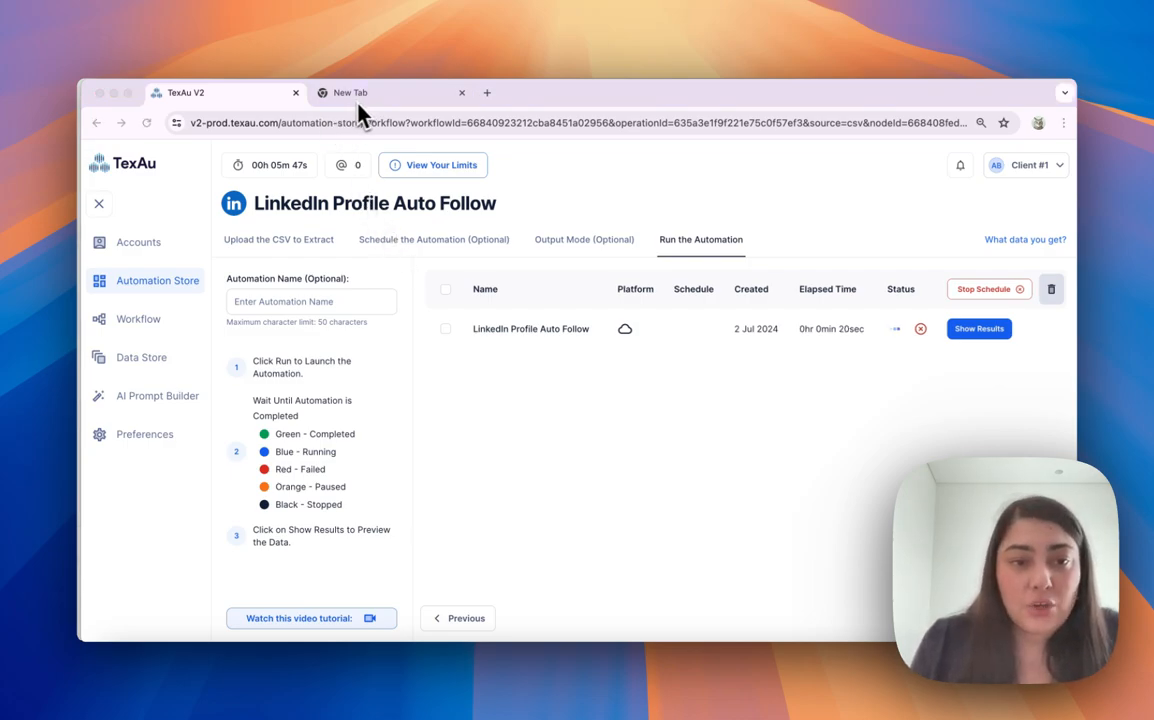
mouse_move(826, 322)
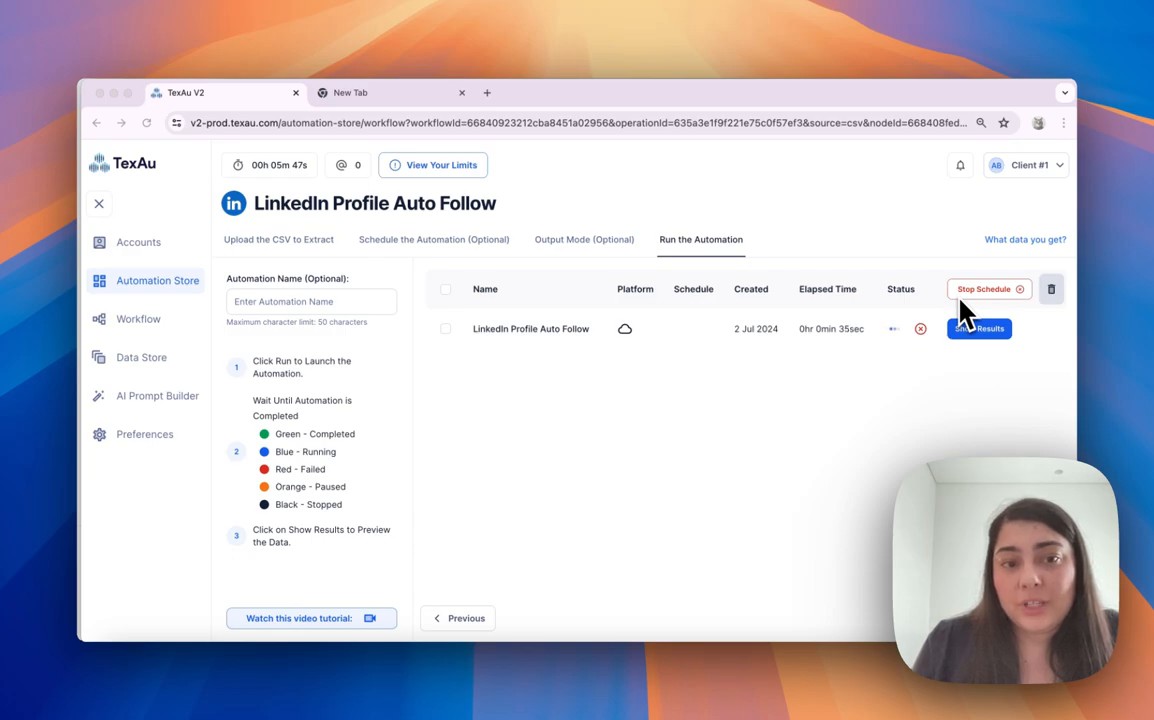
mouse_move(884, 336)
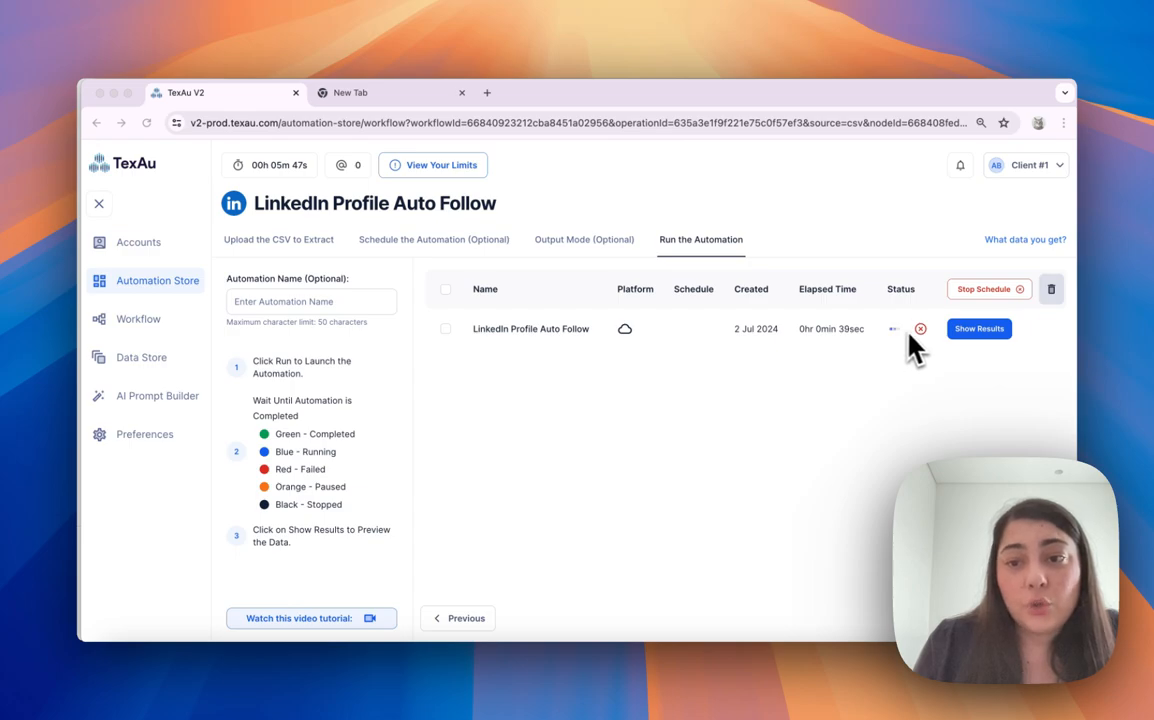
mouse_move(920, 348)
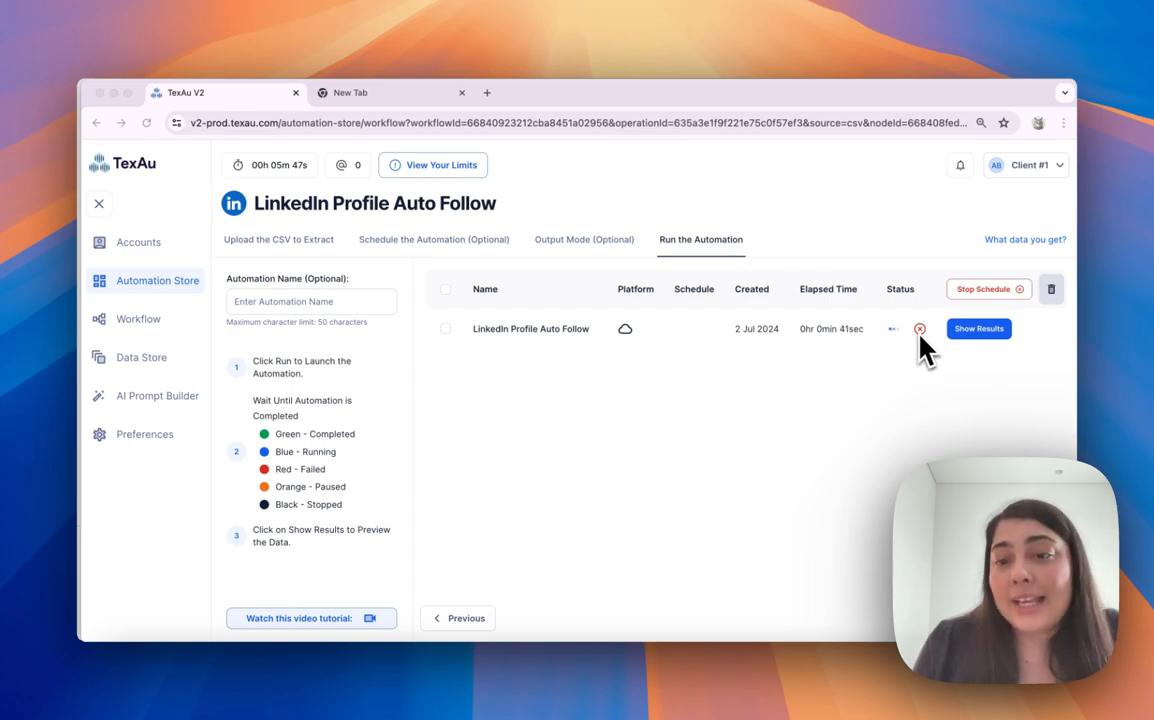